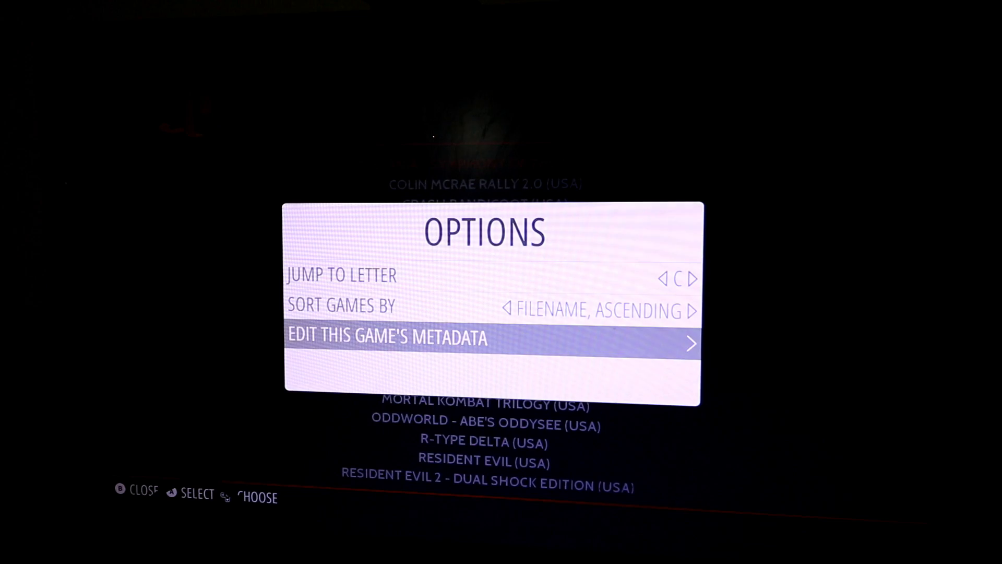
Step: Scrape Colin McRae Rally 2.0 from its metadata editor and accept the fetched box art and details
click(492, 337)
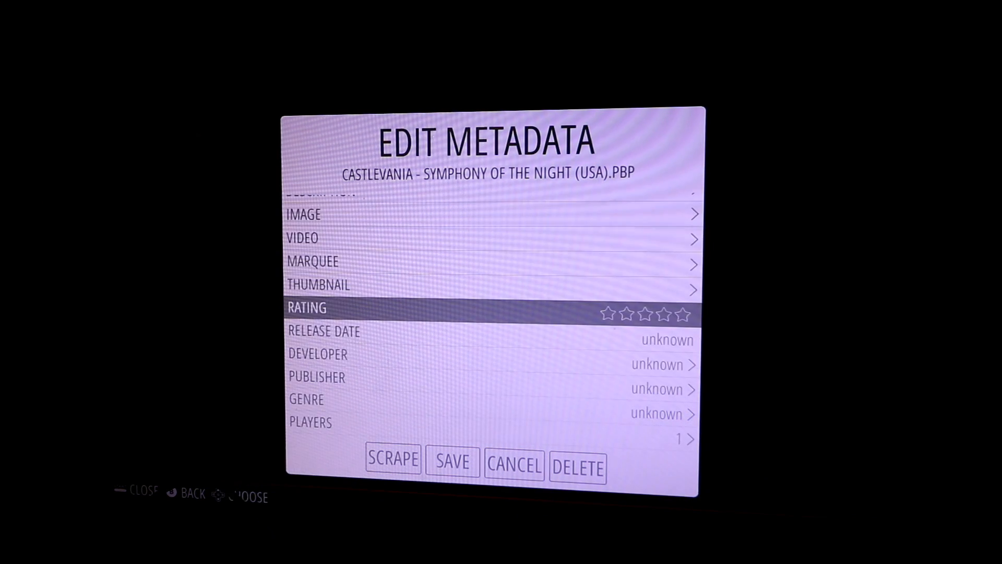
click(393, 460)
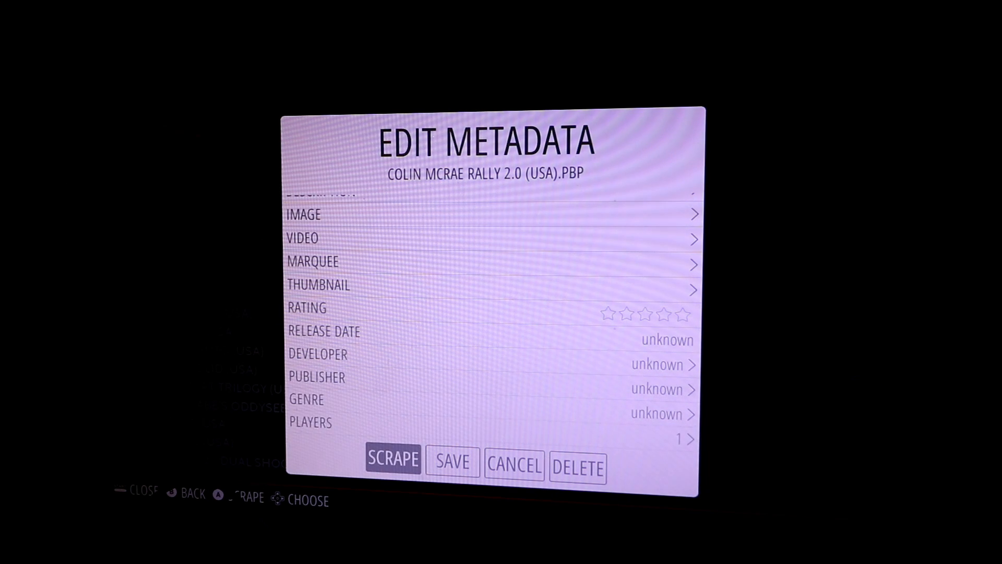
click(392, 459)
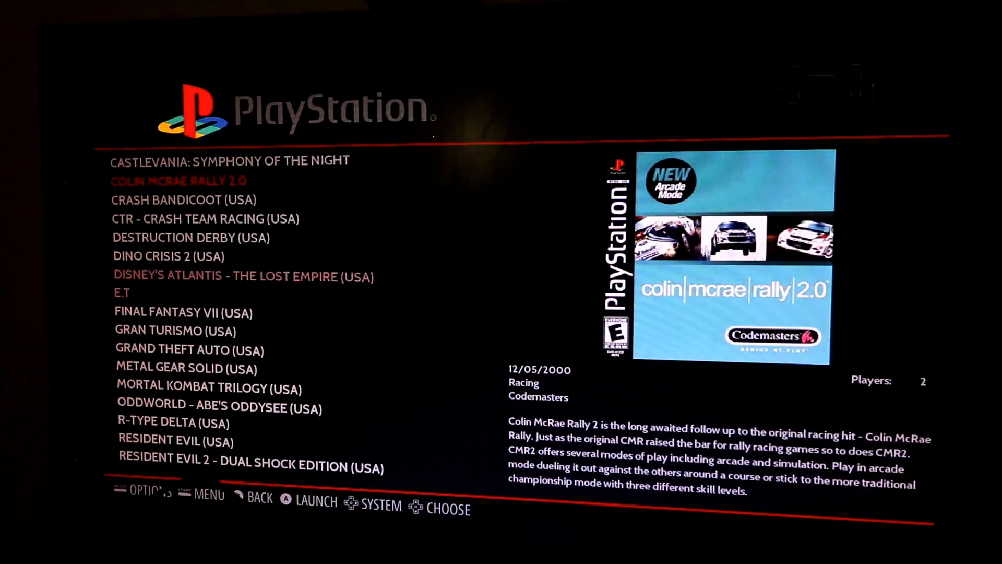
key(up)
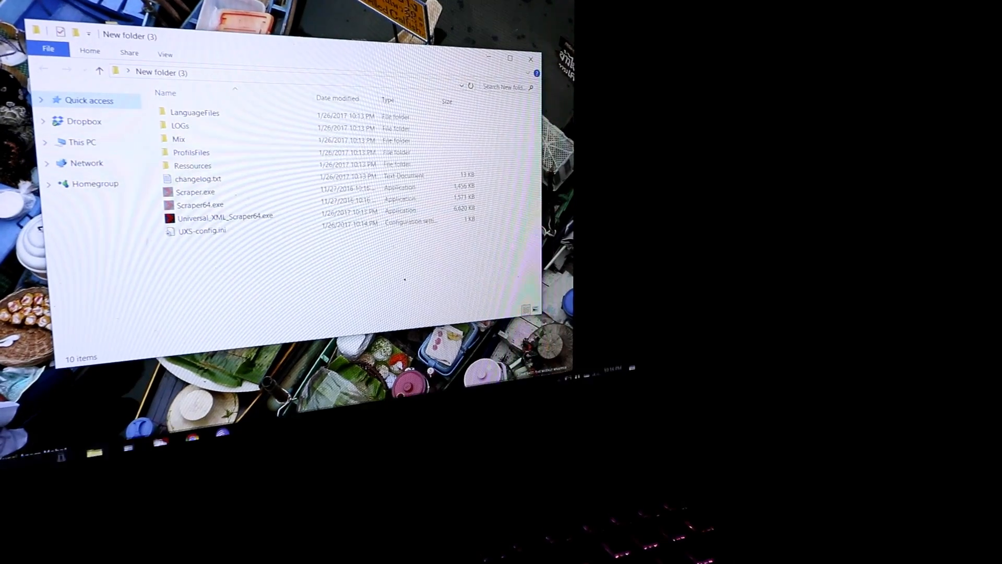
Step: Show the New folder (3) directory holding the Universal XML Scraper files
click(61, 448)
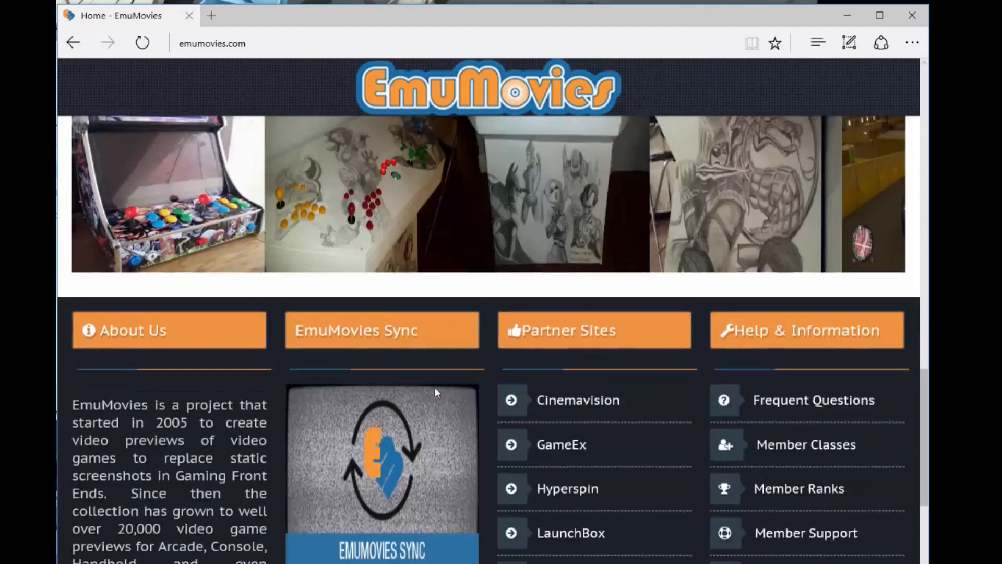
Step: Browse the EmuMovies Console Media downloads down to the Sony PlayStation category
scroll(up, 3)
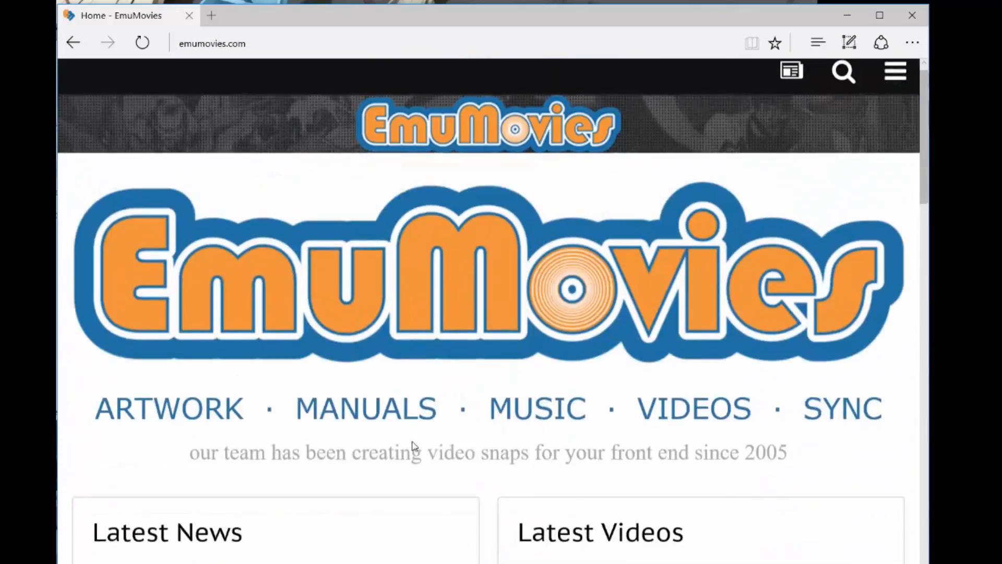
scroll(down, 3)
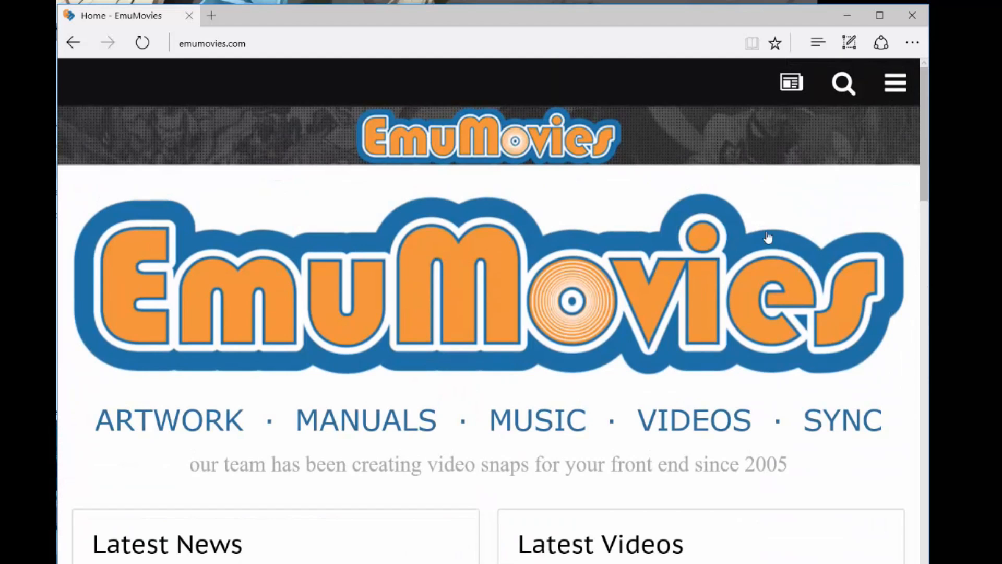
scroll(down, 3)
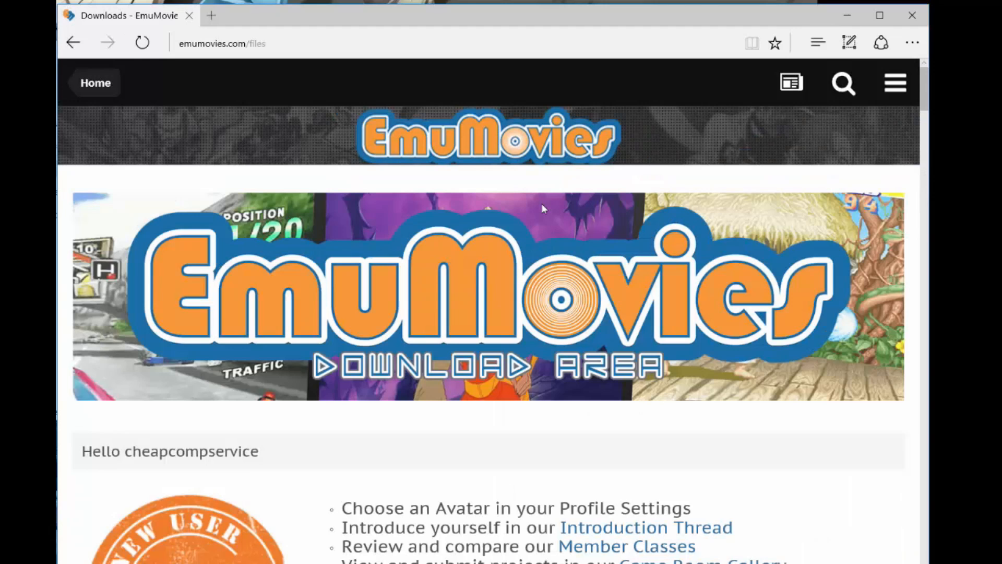
scroll(down, 3)
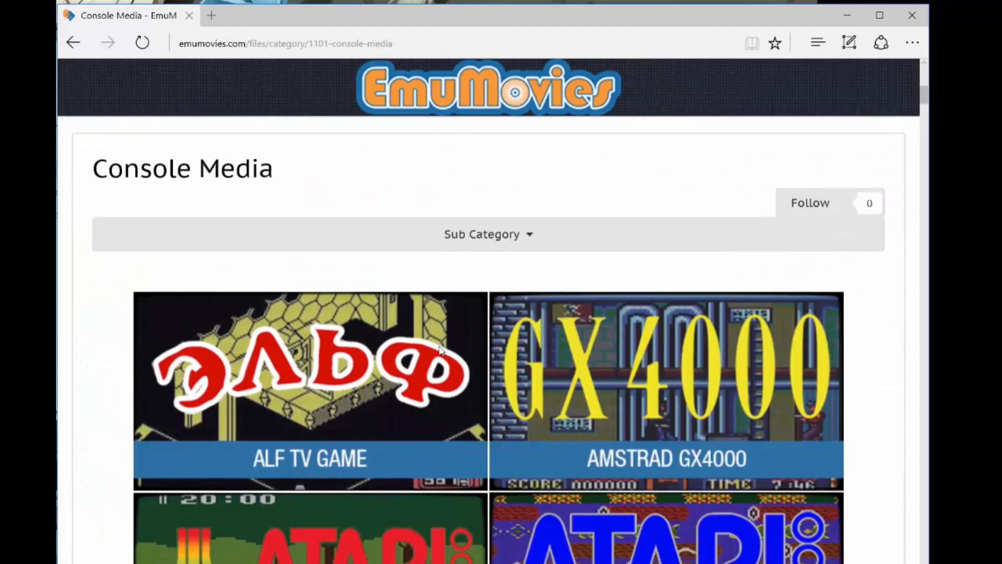
scroll(down, 3)
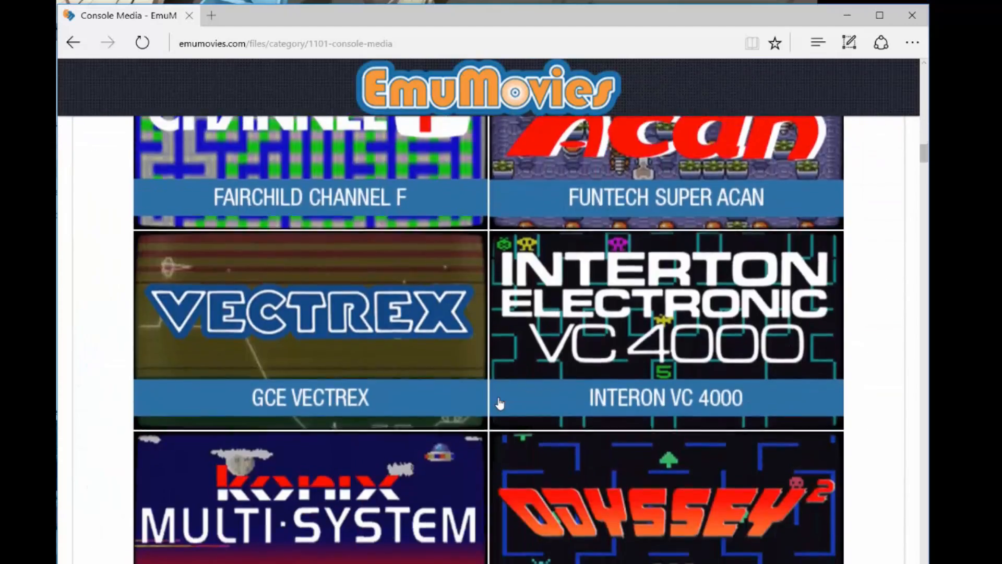
scroll(down, 3)
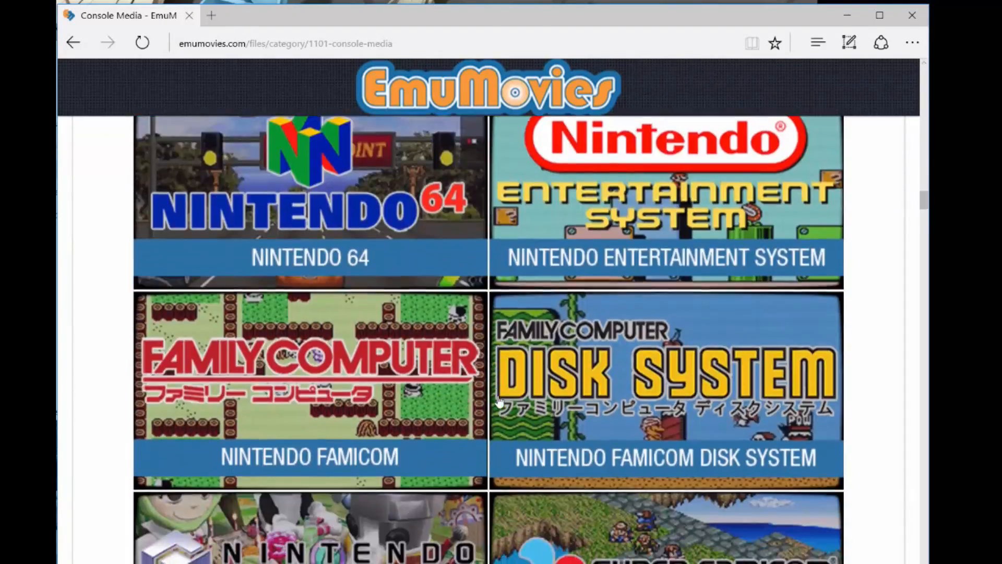
scroll(down, 3)
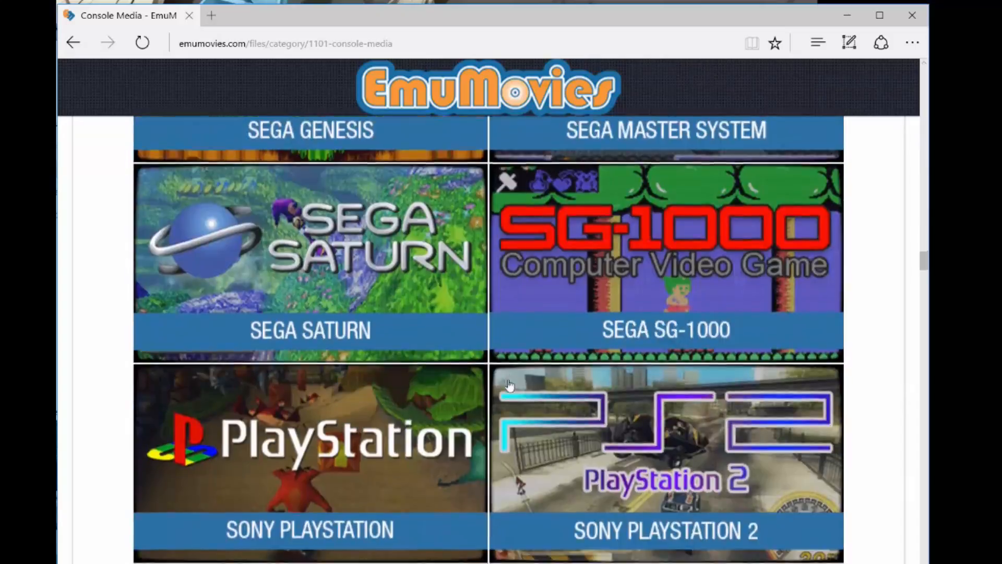
scroll(down, 3)
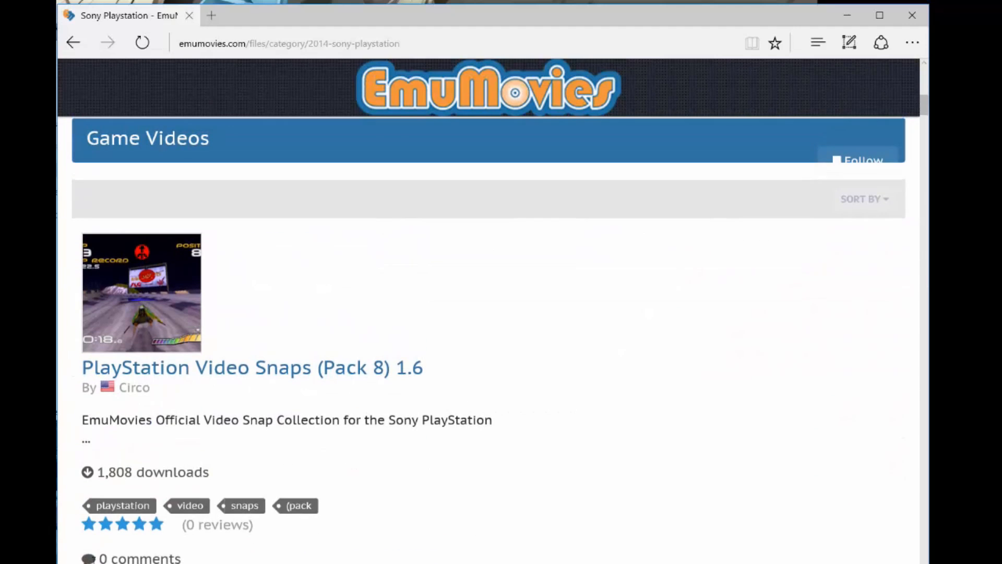
Step: Open PlayStation Video Snaps (Pack 8) 1.6 from the Game Videos list
scroll(down, 3)
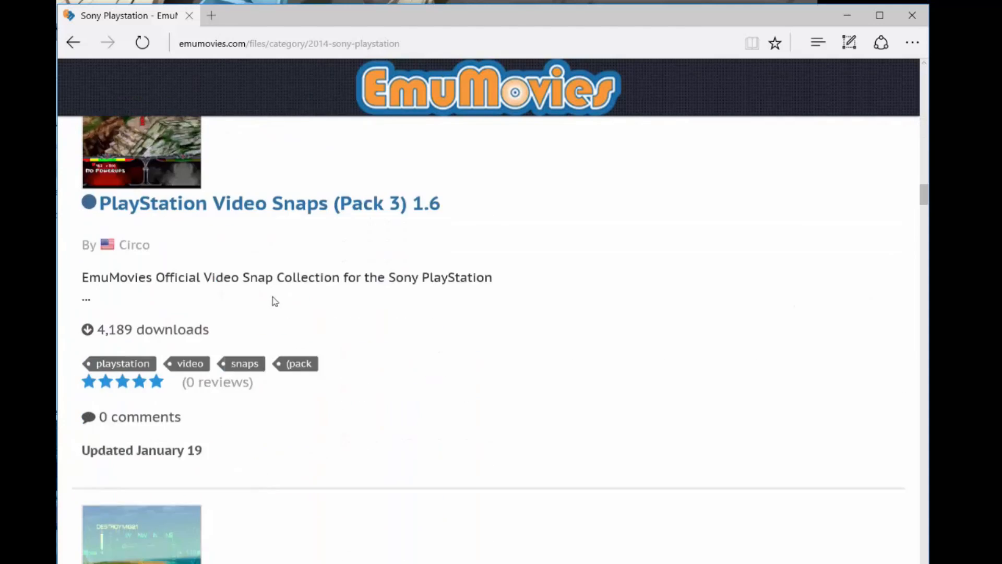
scroll(down, 3)
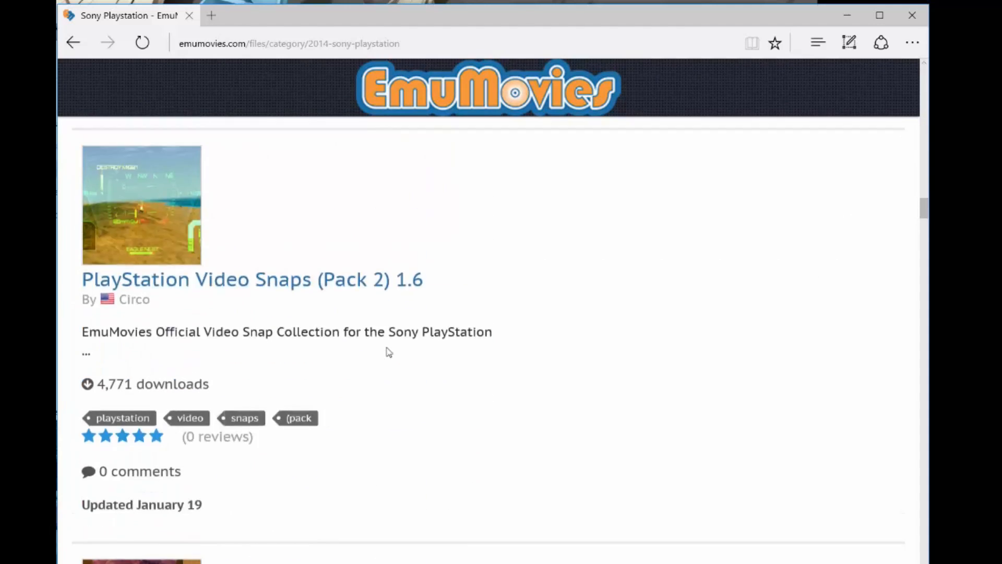
scroll(down, 3)
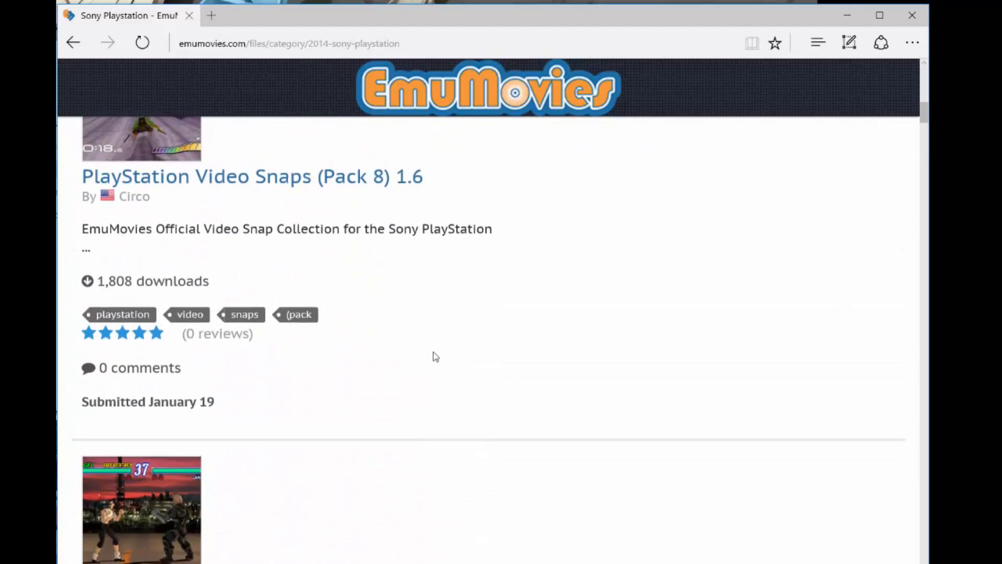
click(252, 176)
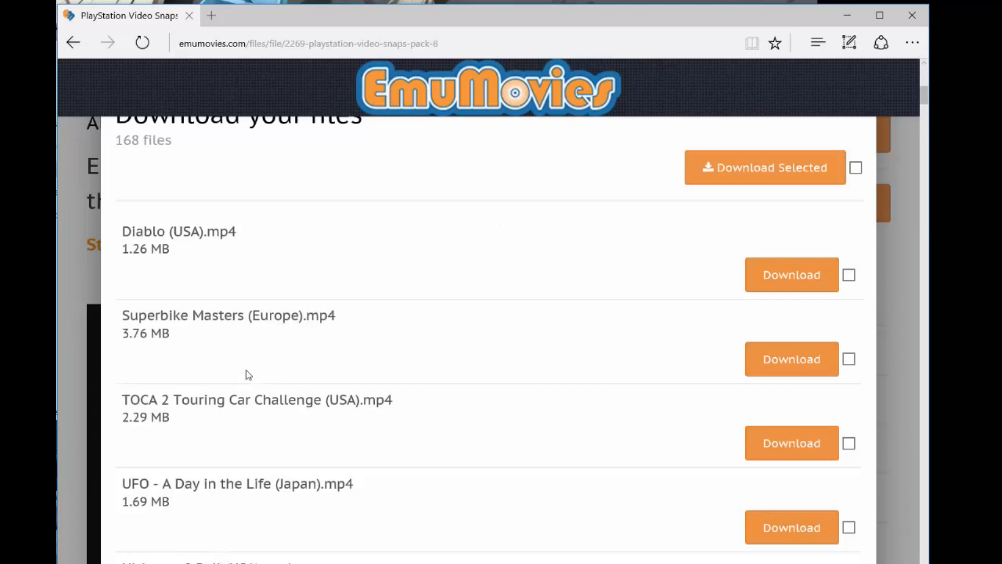
Step: Browse the Pack 8 file list down to the W titles near Worms World Party (USA).mp4
scroll(down, 3)
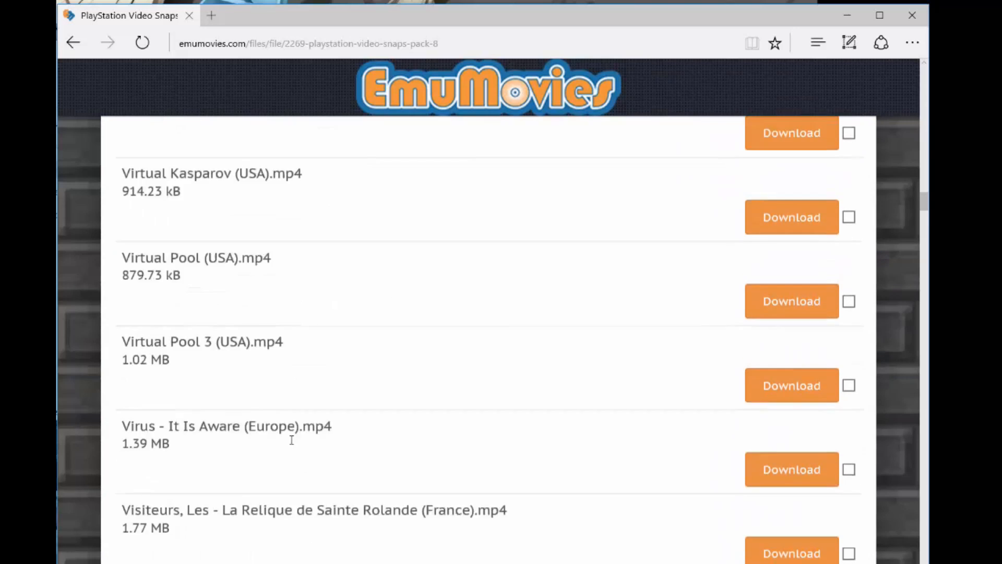
scroll(down, 3)
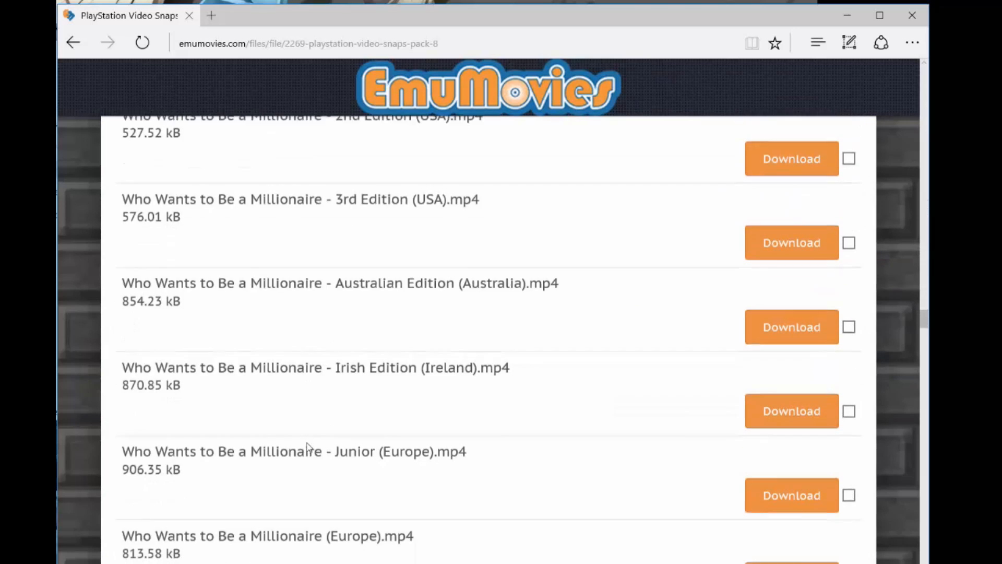
scroll(down, 3)
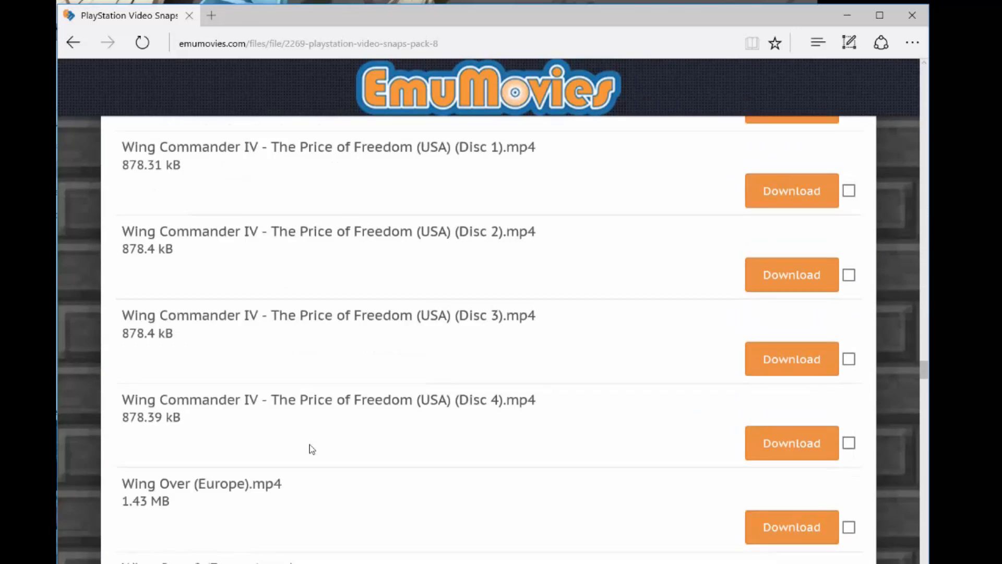
scroll(down, 3)
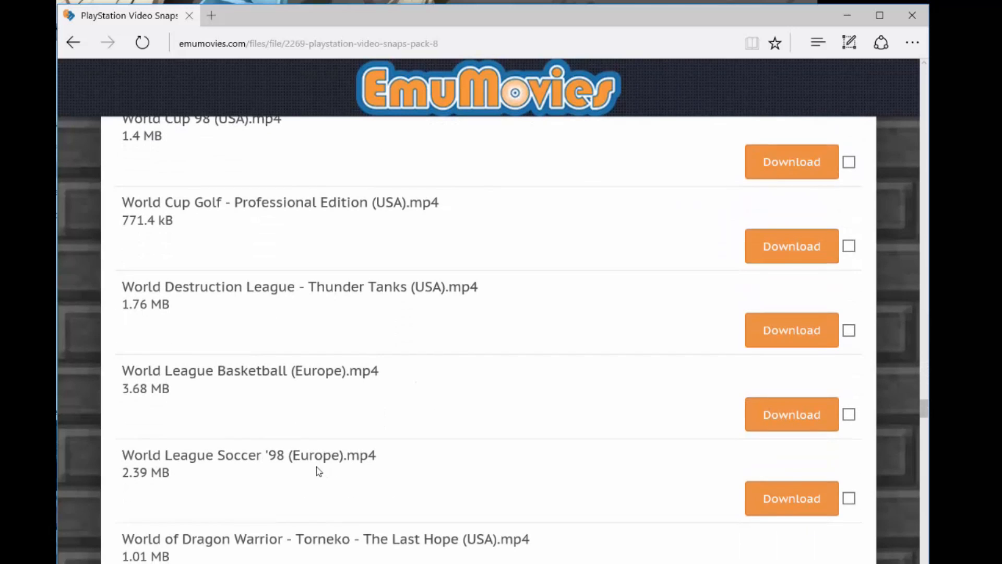
scroll(down, 3)
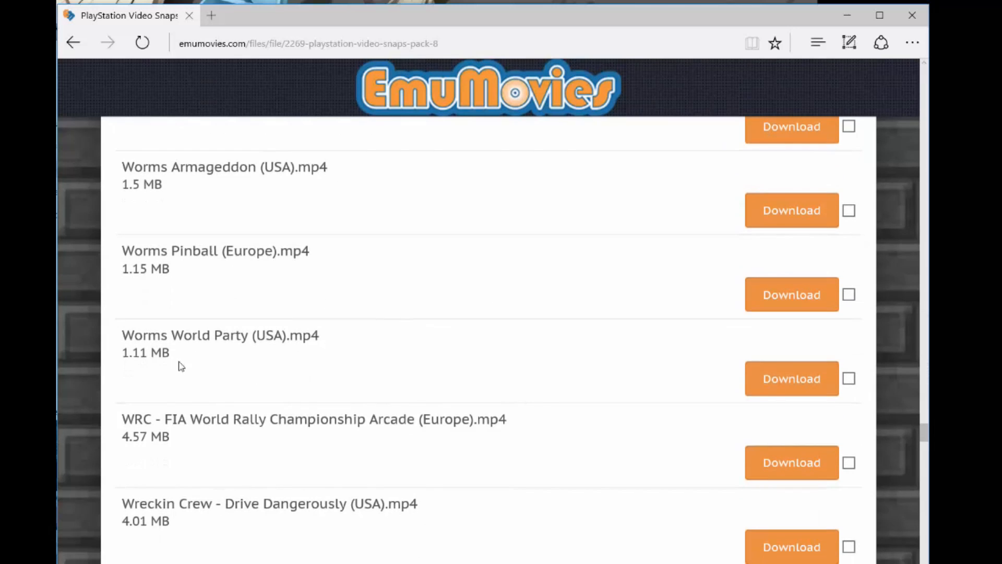
mouse_move(164, 352)
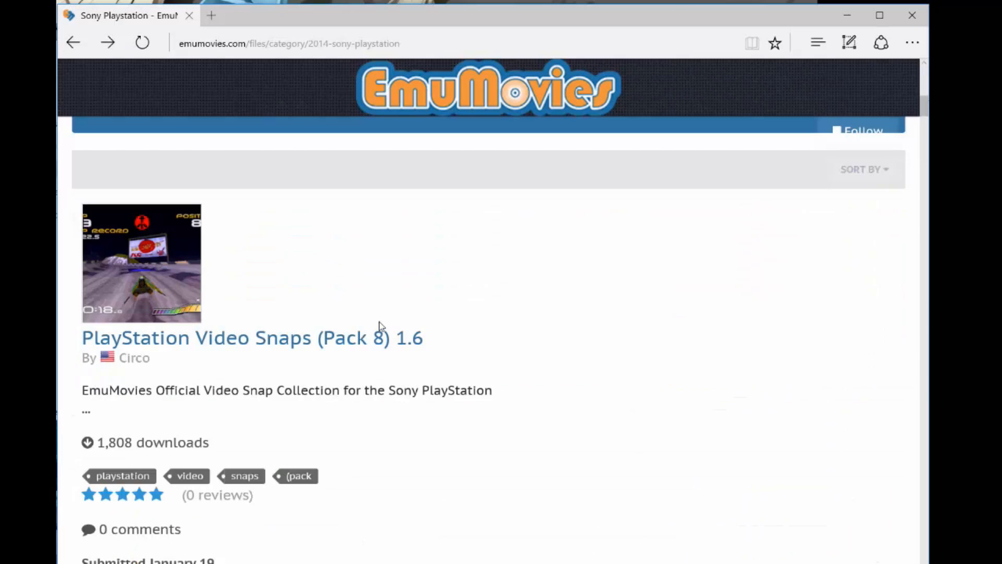
Step: Scroll through the Sony PlayStation video snap pack listings
scroll(down, 3)
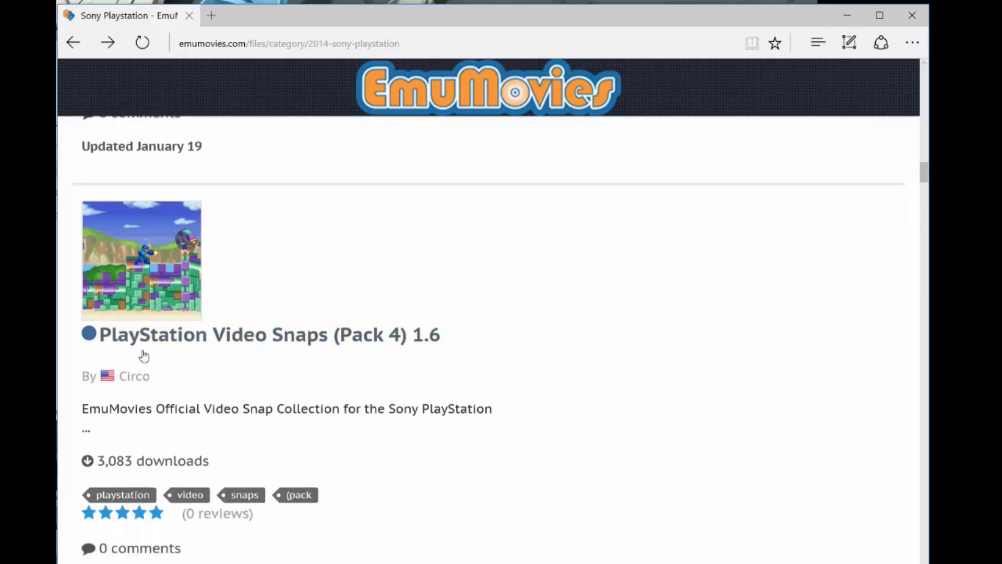
scroll(down, 3)
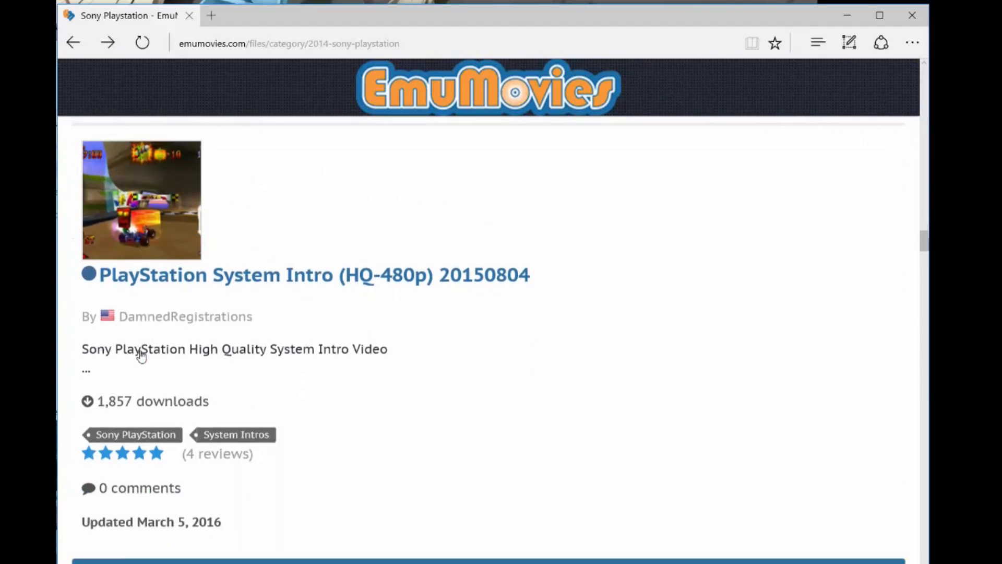
scroll(down, 3)
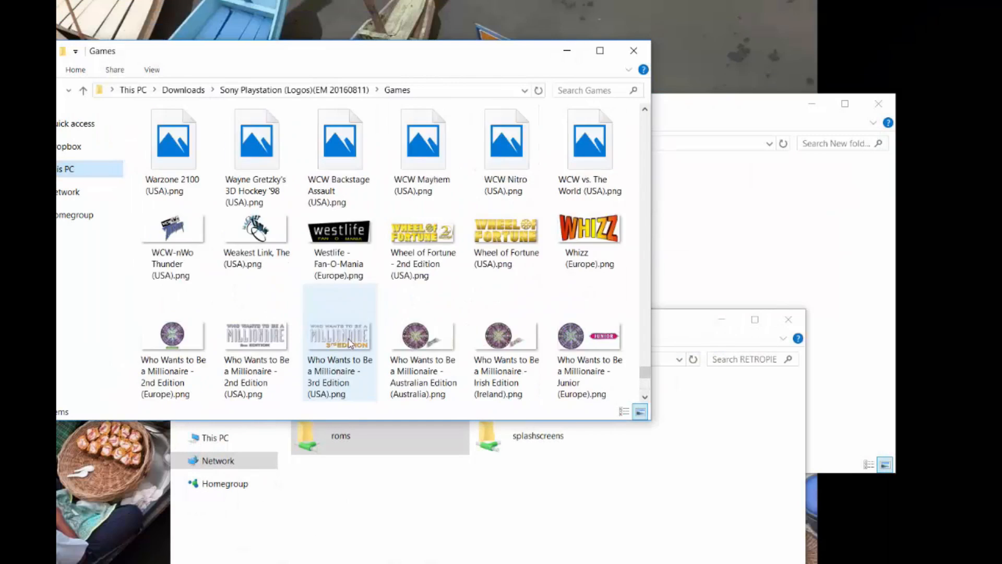
Step: Choose Worms World Party (USA).png in the downloaded PlayStation logos Games folder
scroll(down, 3)
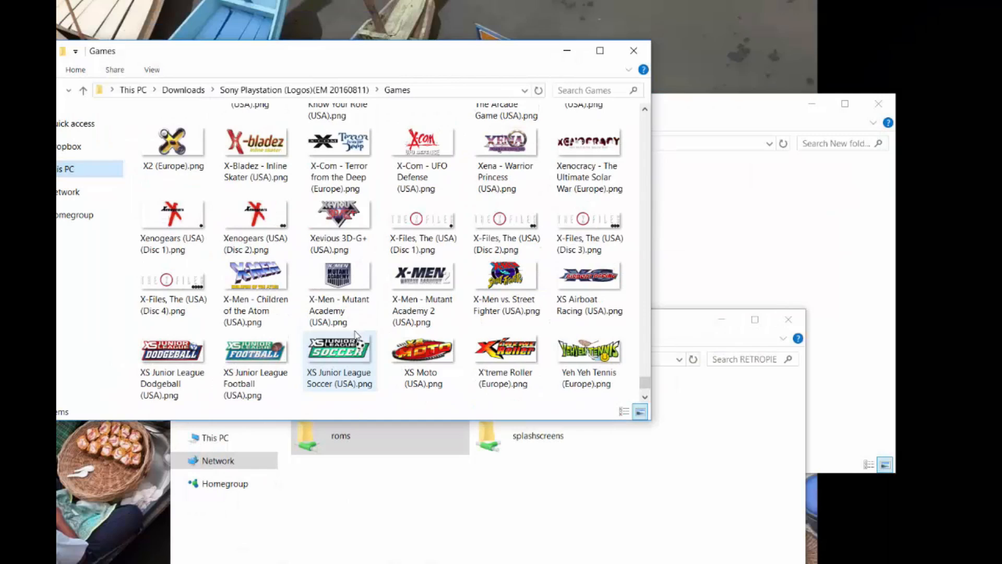
scroll(down, 3)
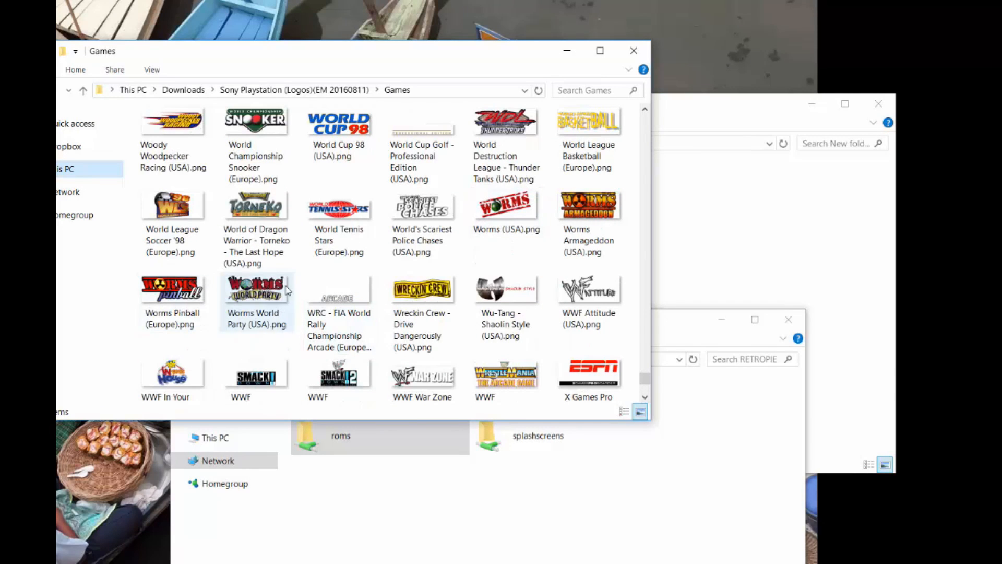
click(256, 288)
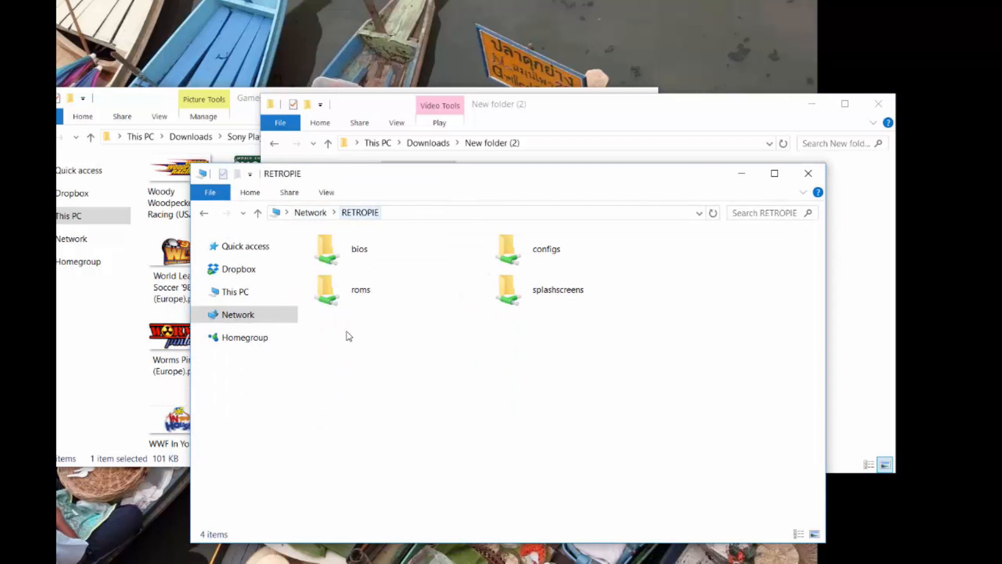
Step: Go into roms/psx on the RETROPIE share and select the Worms World Party rom file for its name
click(360, 289)
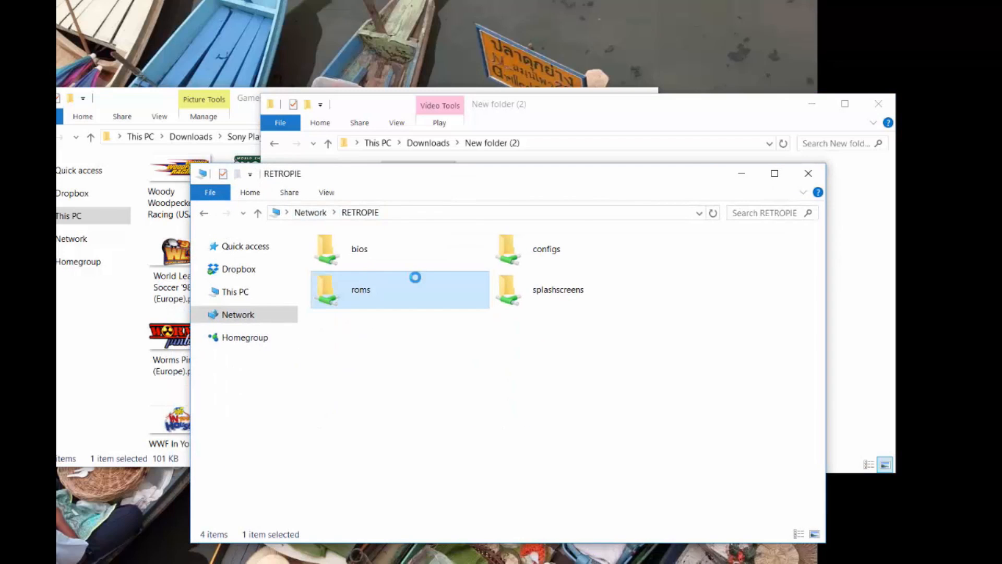
double_click(360, 289)
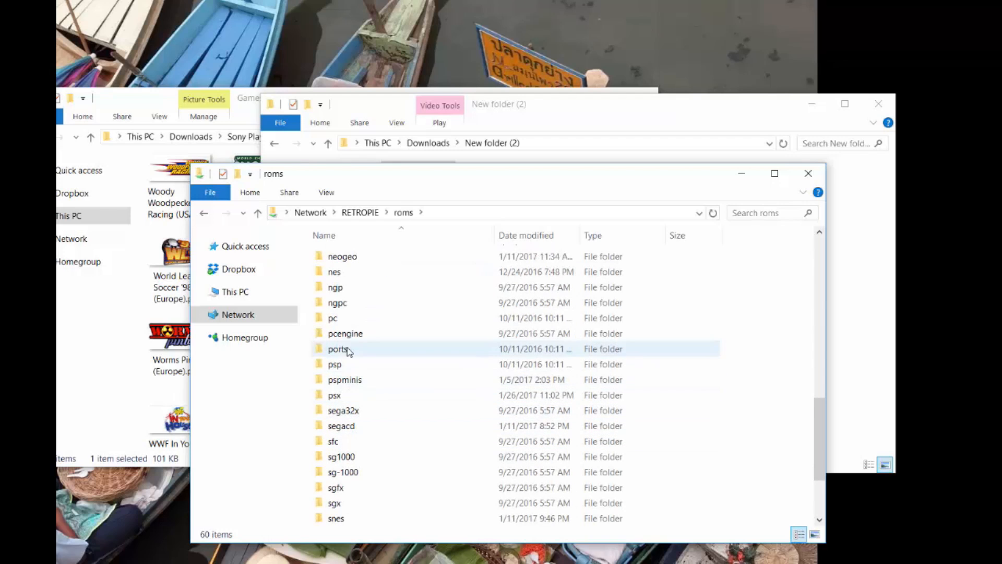
double_click(334, 394)
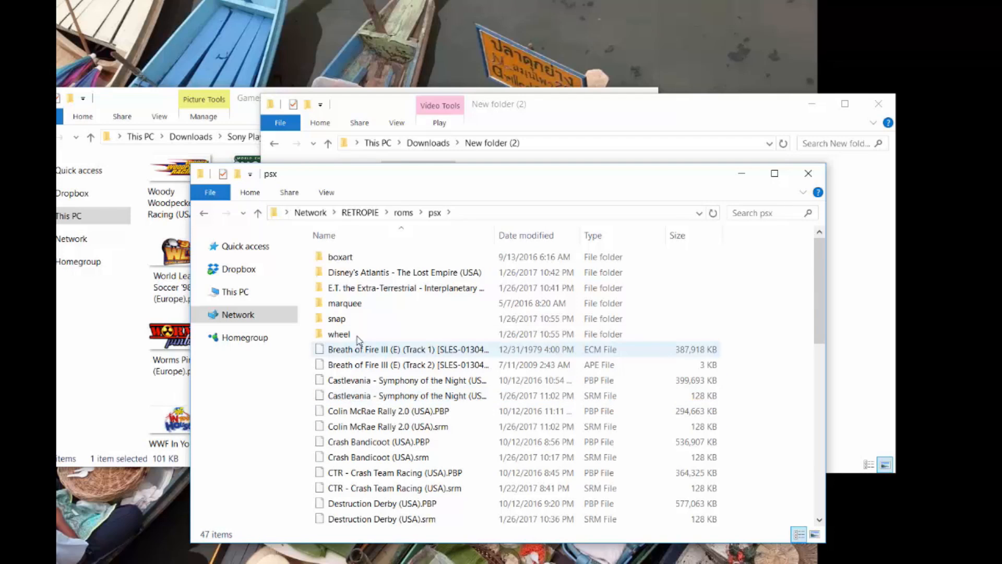
scroll(down, 3)
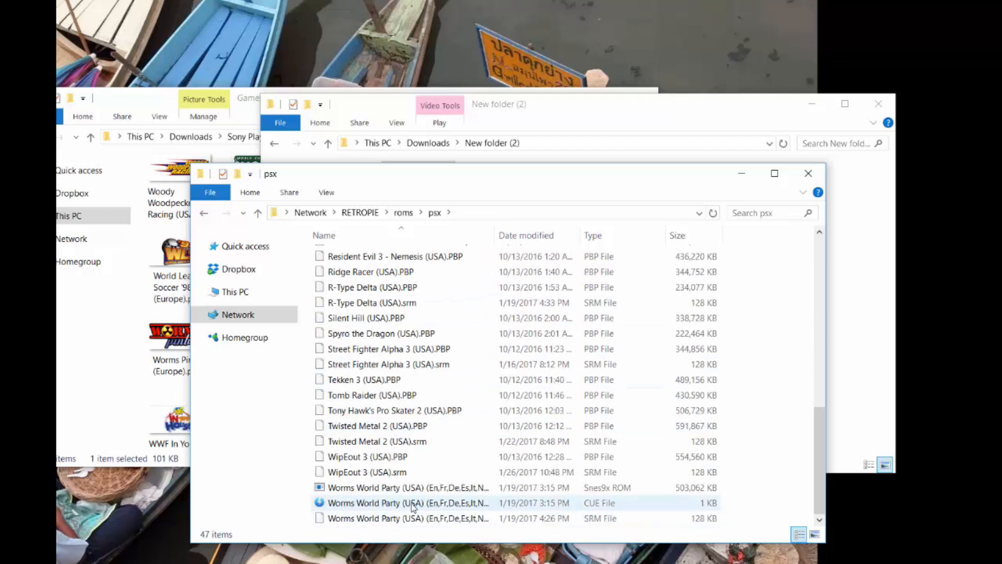
click(407, 518)
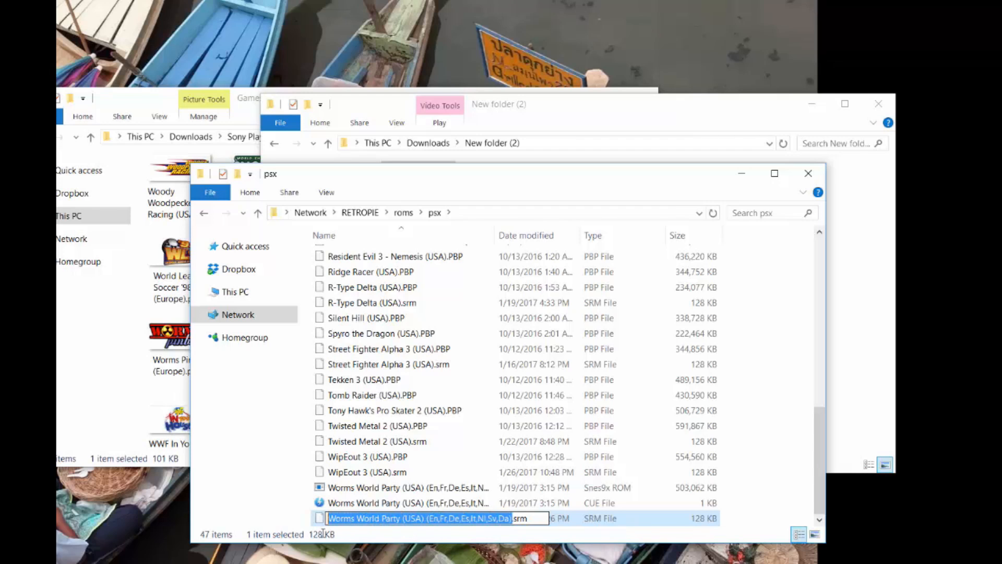
mouse_move(387, 456)
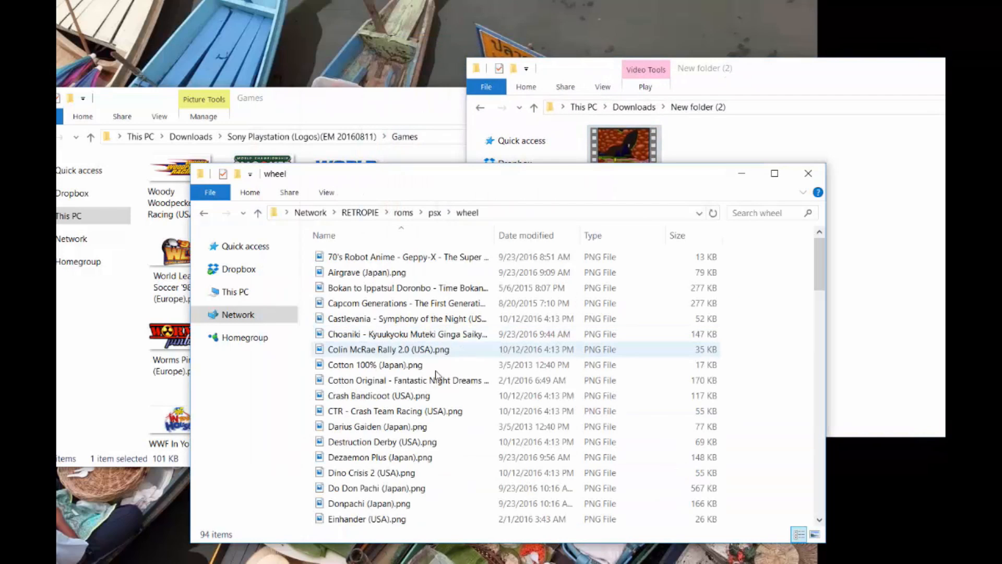
Step: Browse the psx wheel logo folder, then go back up to the psx folder
scroll(down, 3)
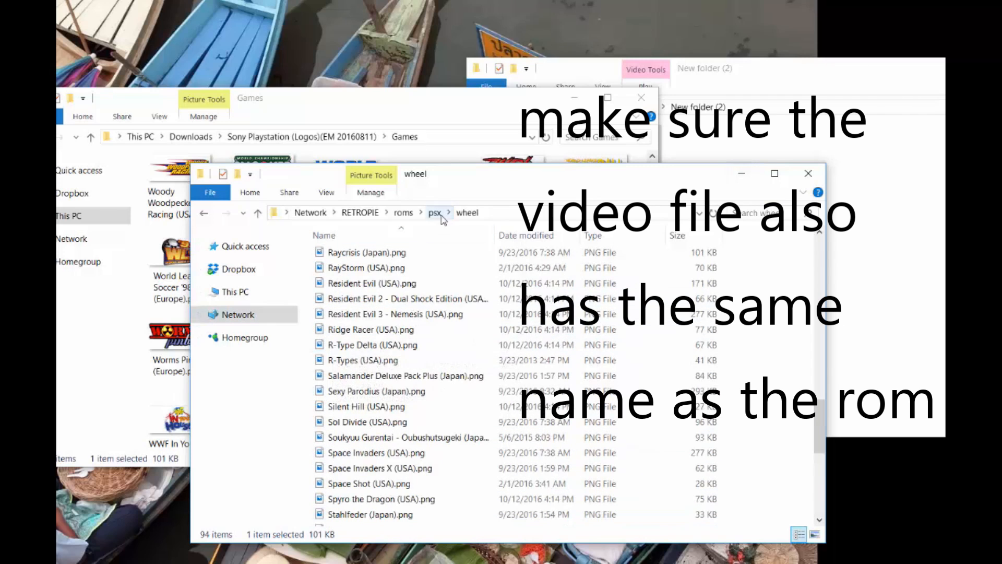
click(434, 212)
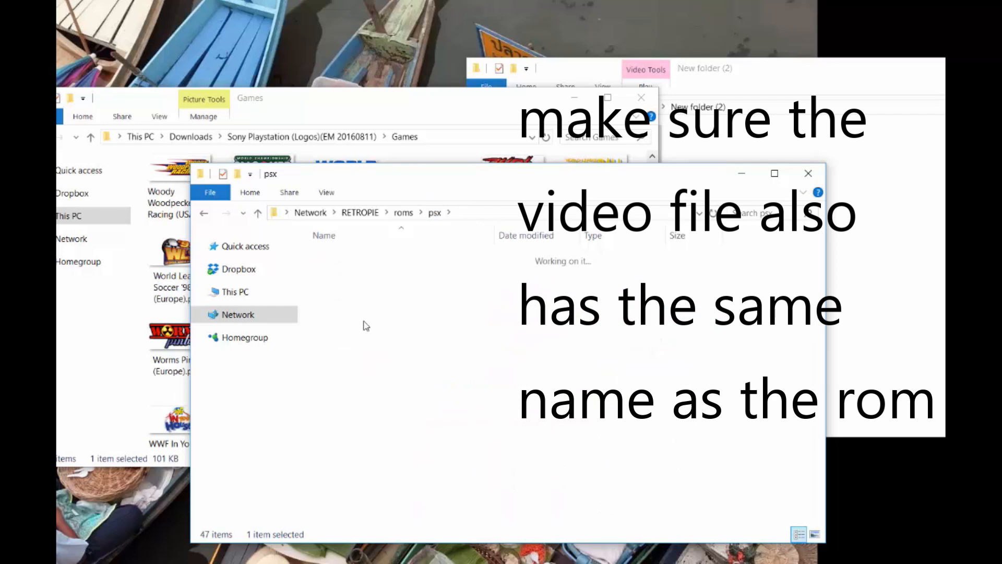